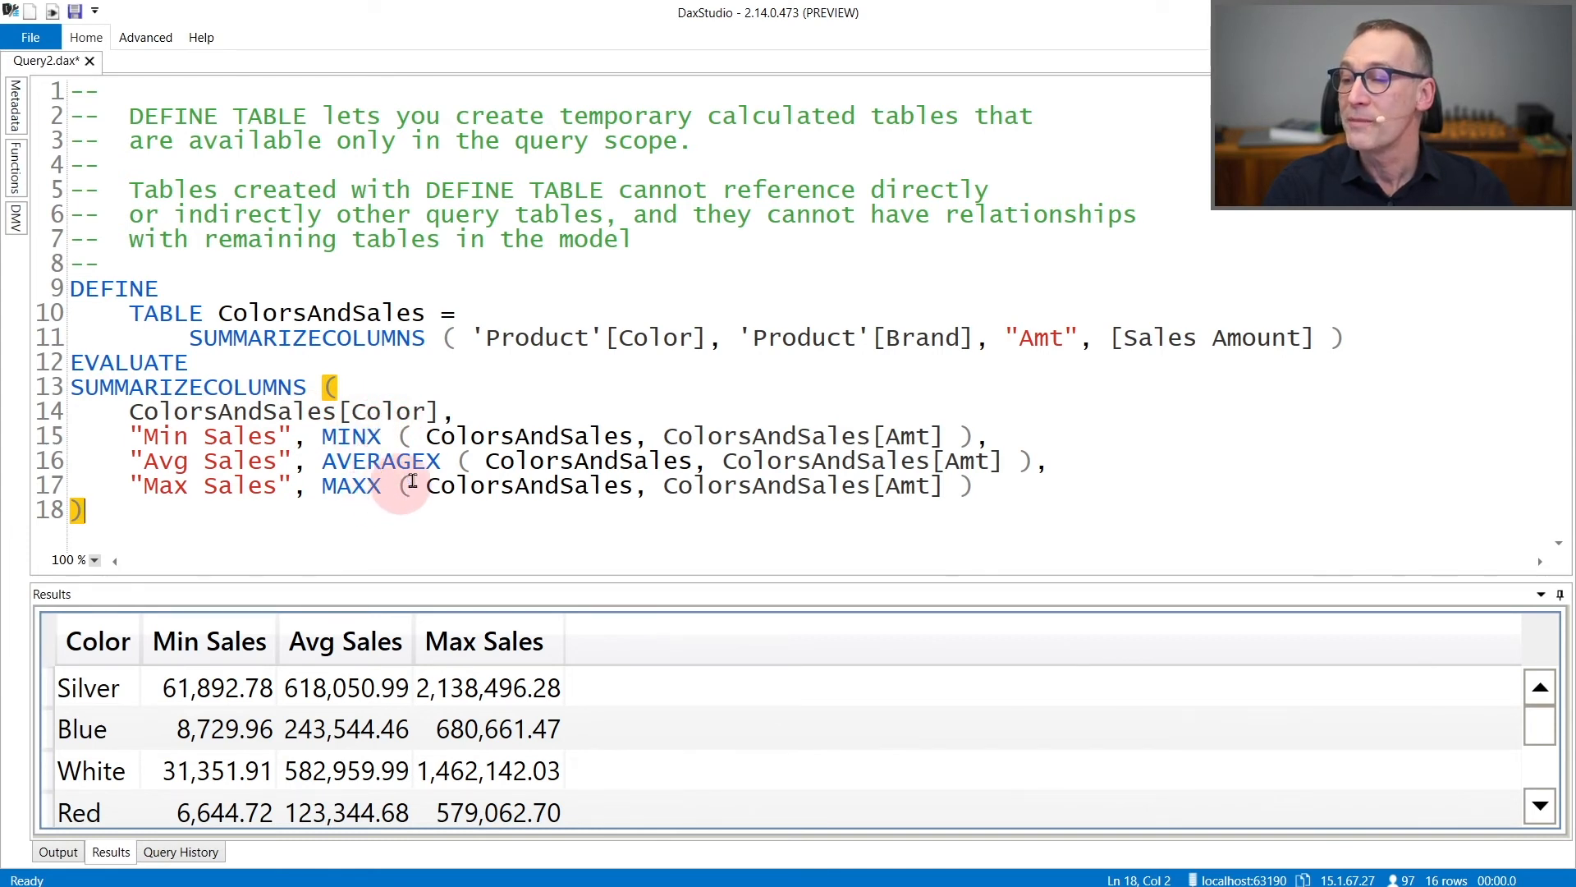
mouse_move(612, 459)
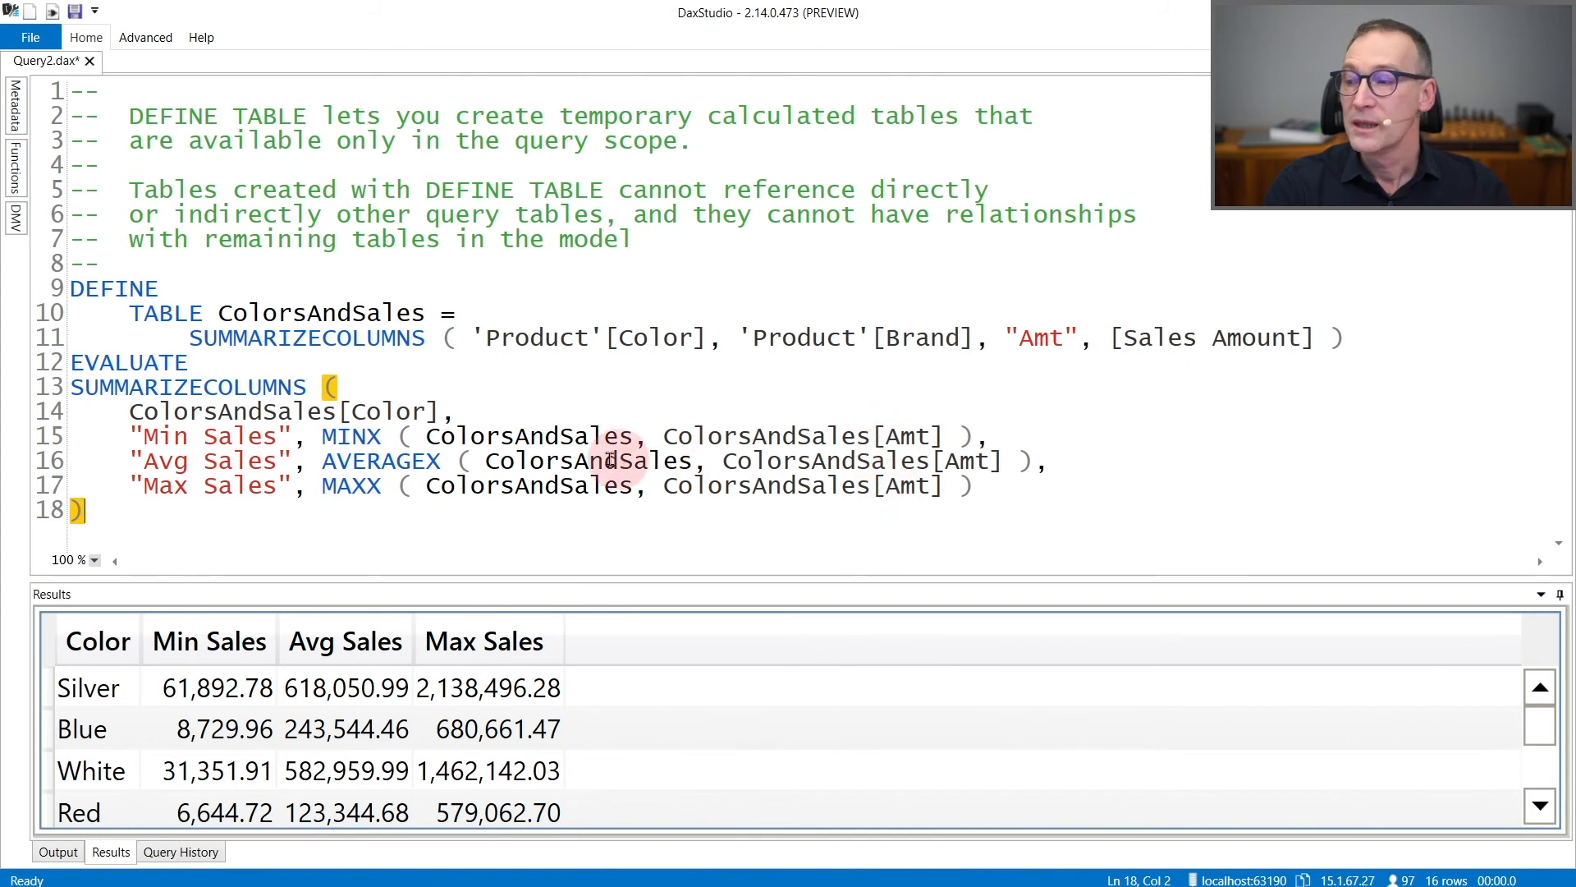